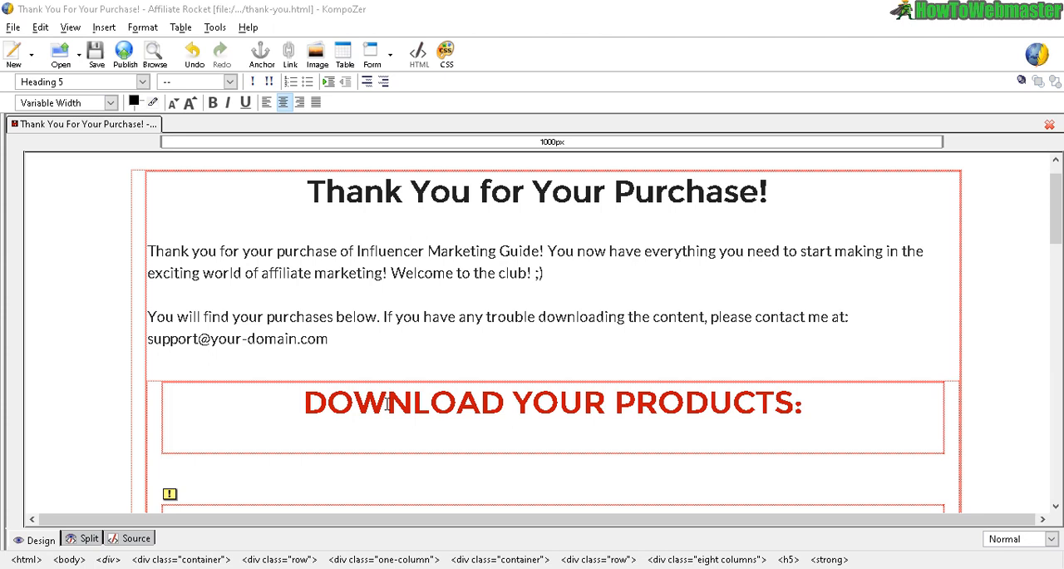
# Step: Scroll down through the Thank You for Your Purchase page
pyautogui.scroll(-3)
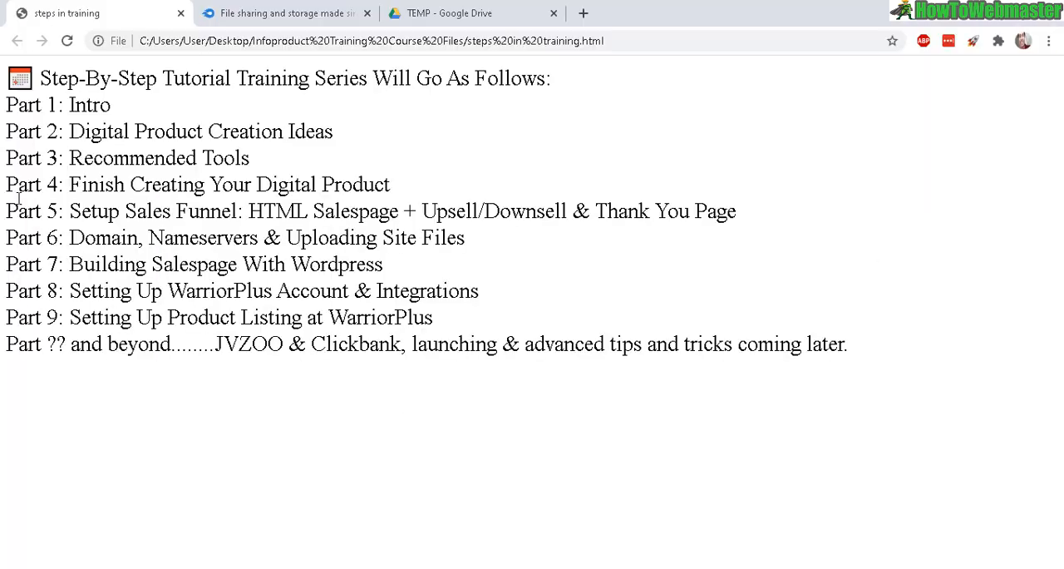
pyautogui.moveTo(40, 77); pyautogui.dragTo(111, 104)
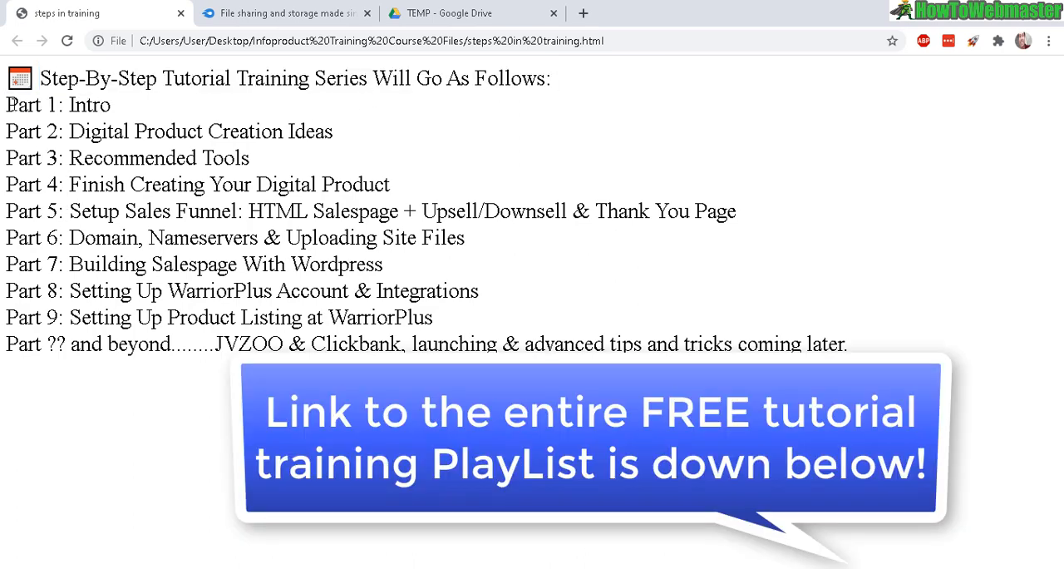
pyautogui.moveTo(6, 104); pyautogui.dragTo(848, 344)
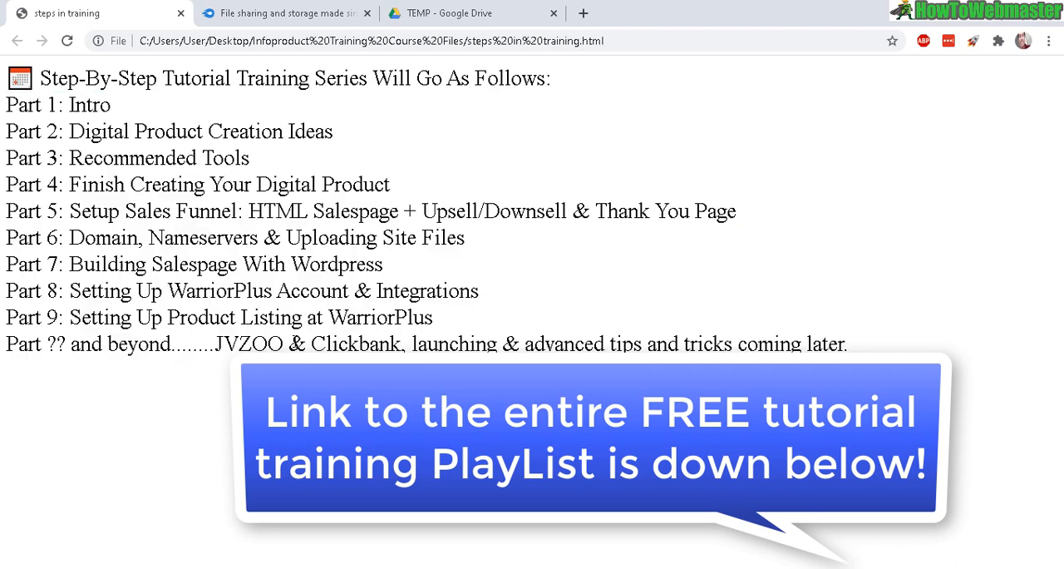
pyautogui.moveTo(215, 344); pyautogui.dragTo(360, 344)
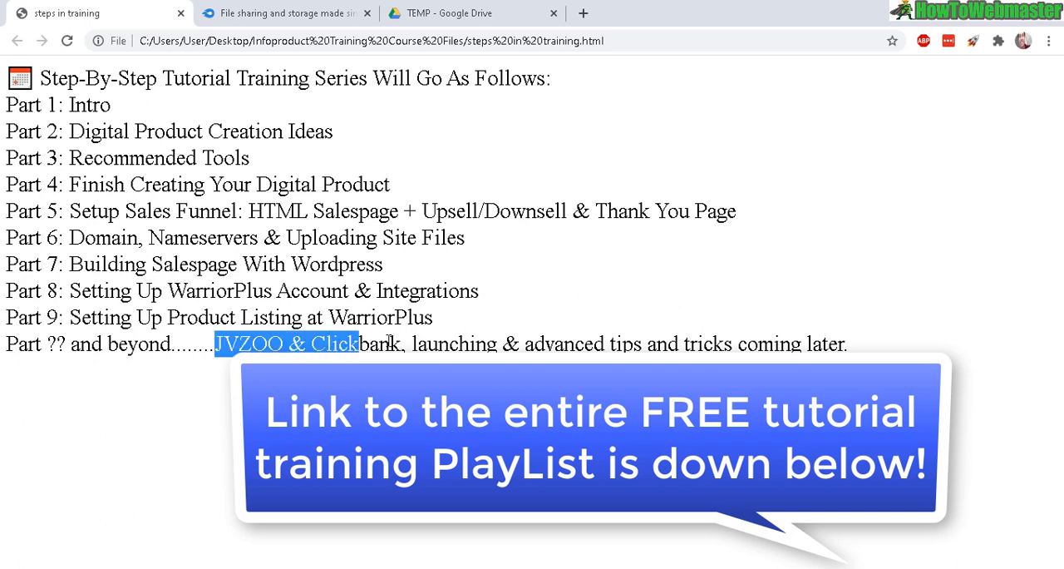
pyautogui.moveTo(360, 343); pyautogui.dragTo(426, 343)
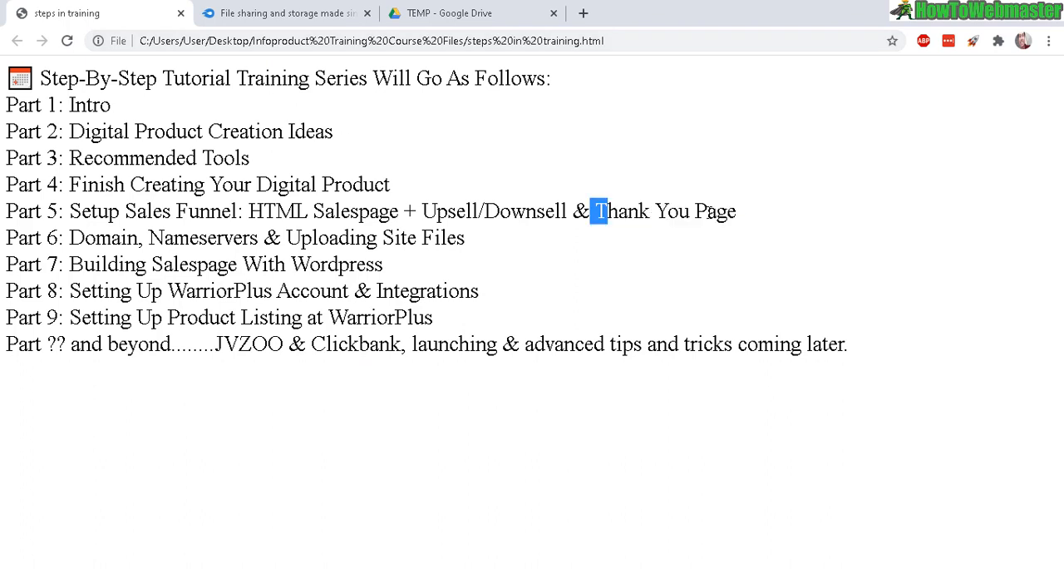
pyautogui.moveTo(592, 210); pyautogui.dragTo(736, 210)
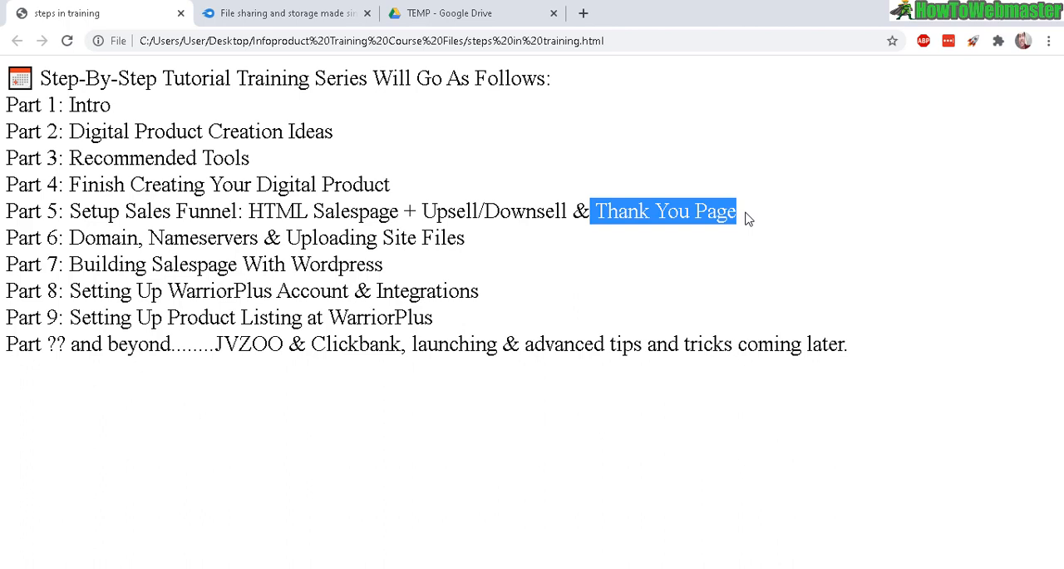
pyautogui.moveTo(630, 250)
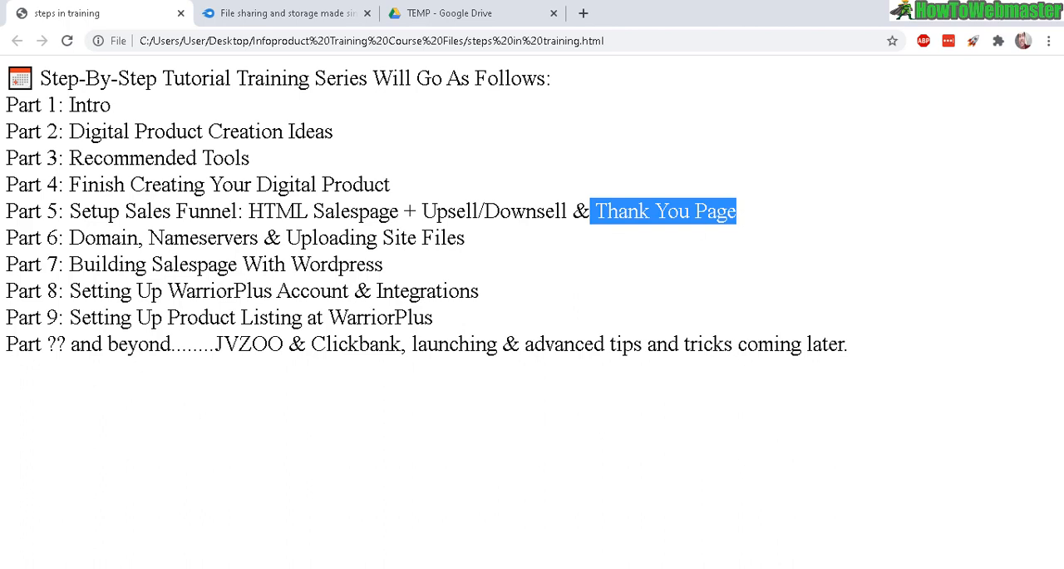
pyautogui.moveTo(287, 12)
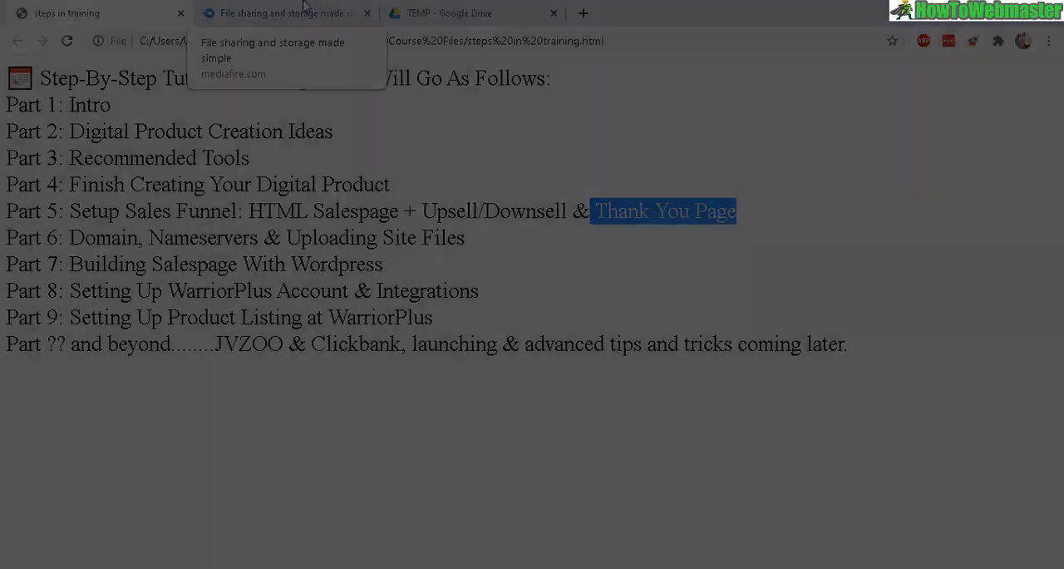
# Step: Switch to MediaFire and show the Files library with the 1 PLR Products folder
pyautogui.click(287, 13)
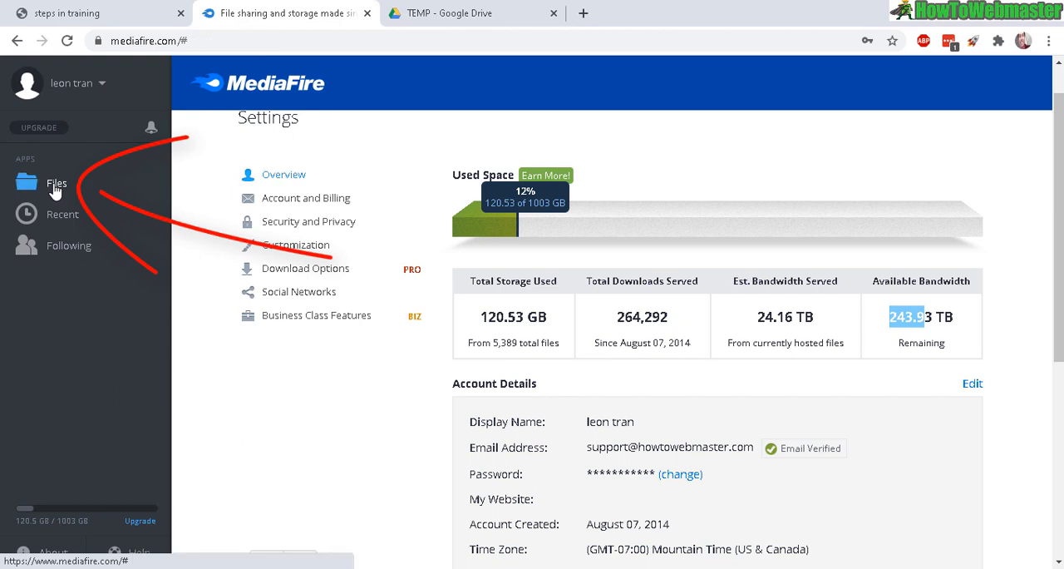
pyautogui.click(56, 182)
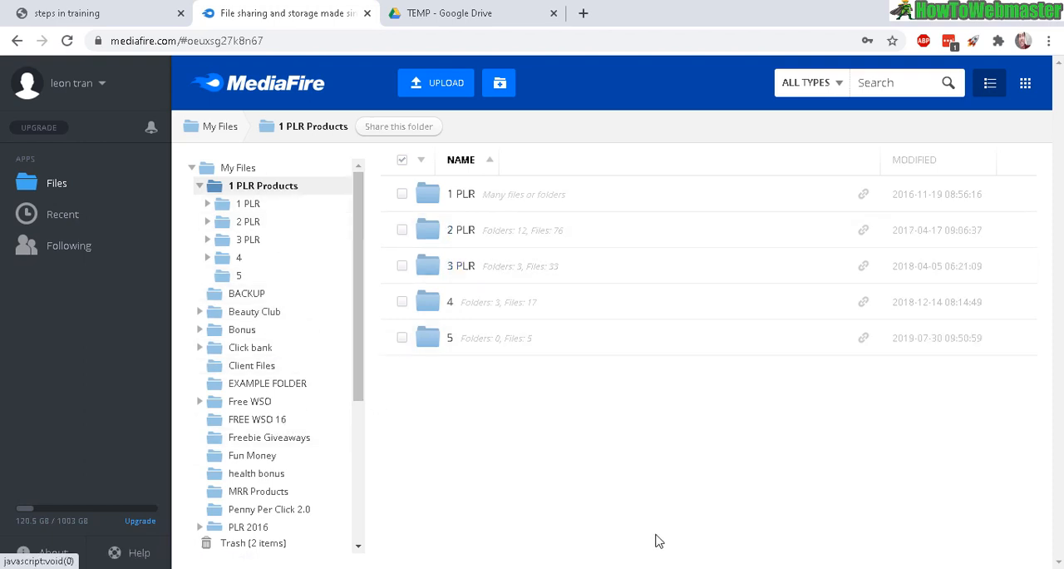
pyautogui.moveTo(432, 88)
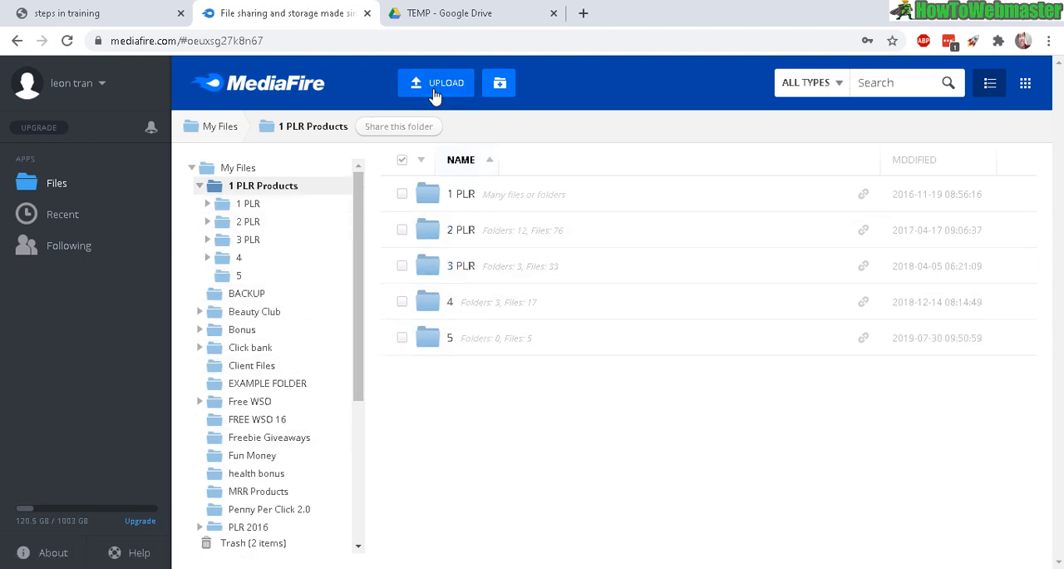
pyautogui.moveTo(436, 92)
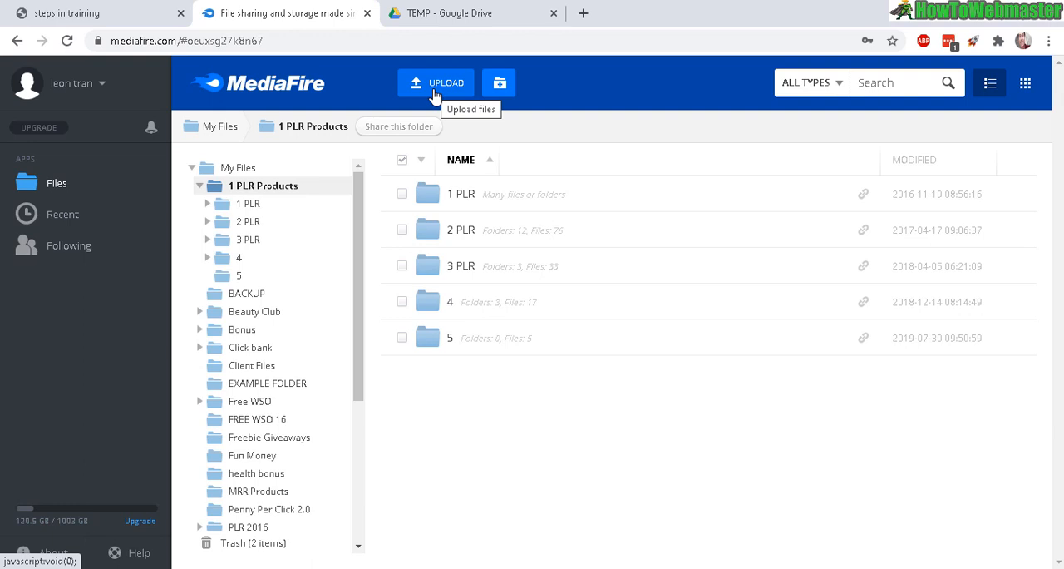
pyautogui.moveTo(610, 512)
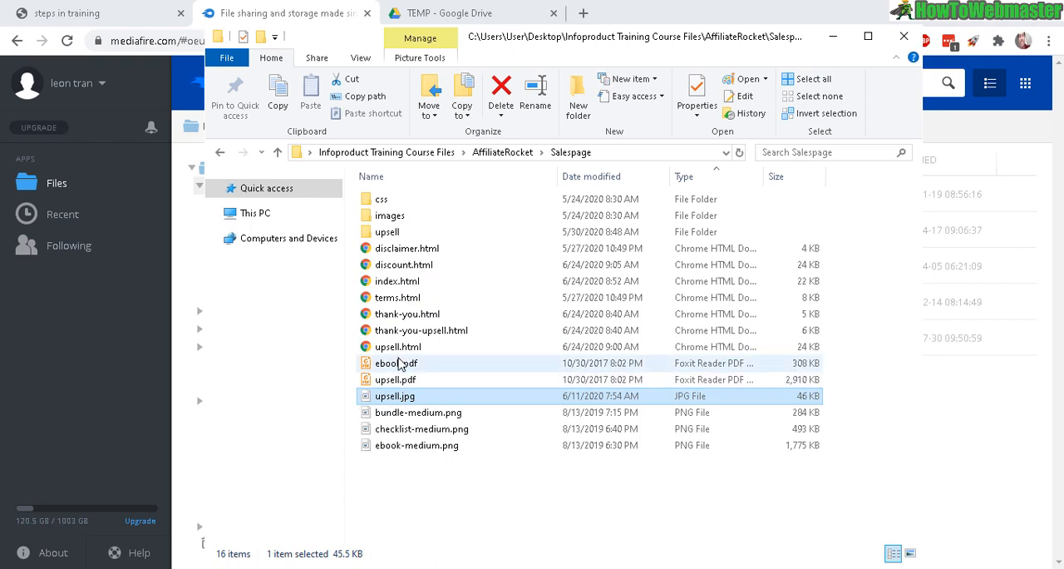
# Step: Upload ebook.pdf to MediaFire and copy the uploaded file's link
pyautogui.click(395, 363)
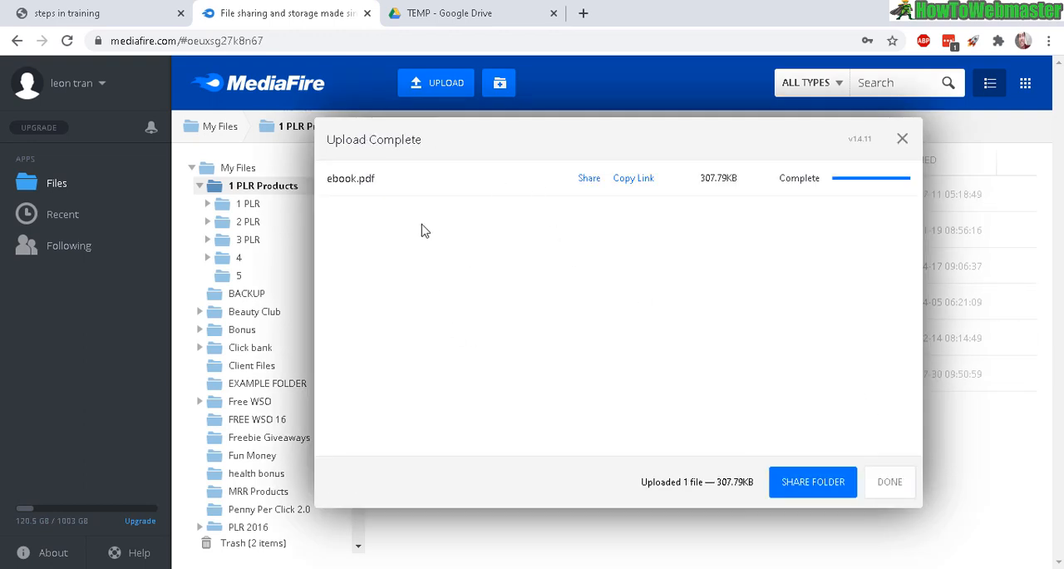
pyautogui.moveTo(633, 185)
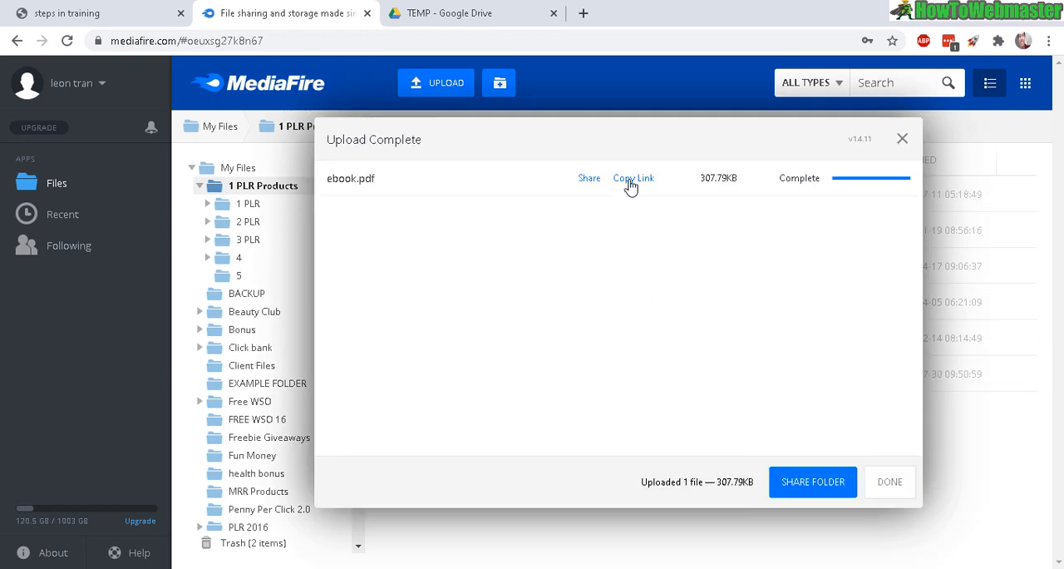
pyautogui.click(632, 178)
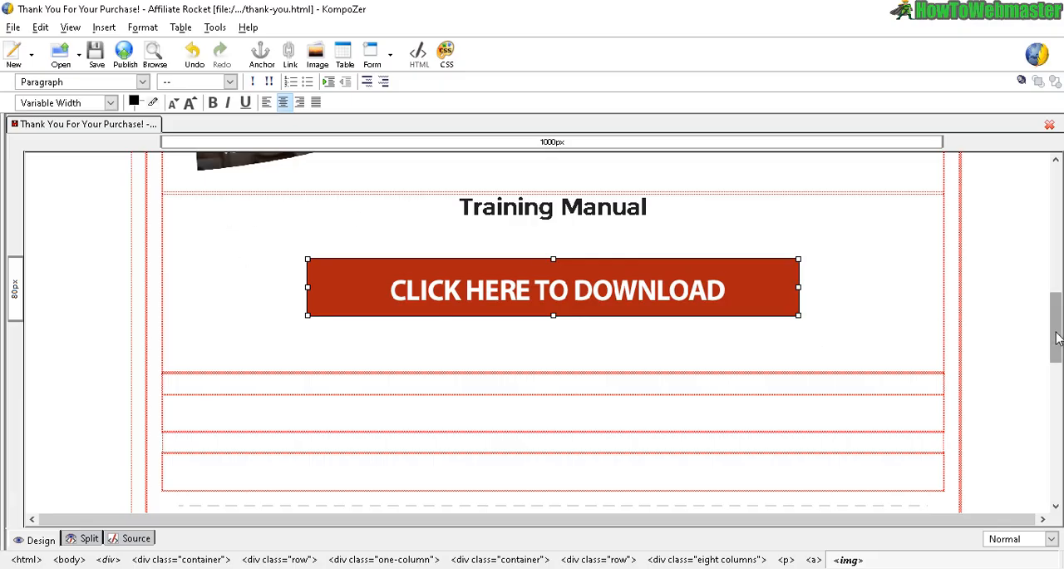
pyautogui.moveTo(584, 303)
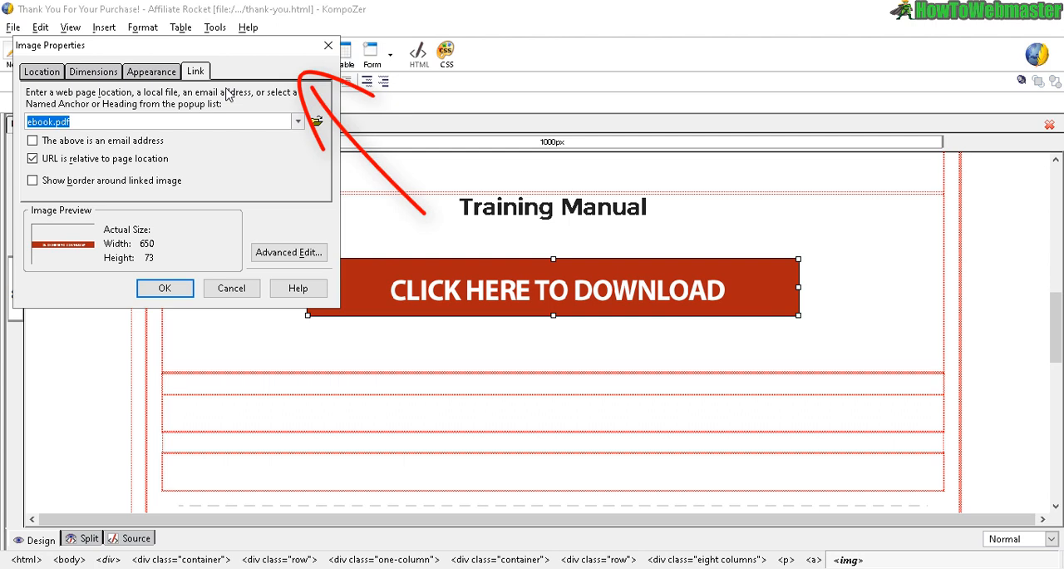
pyautogui.write('https://www.mediafire.com/file/keottakwafo6x4j/ebook.pdf/file')
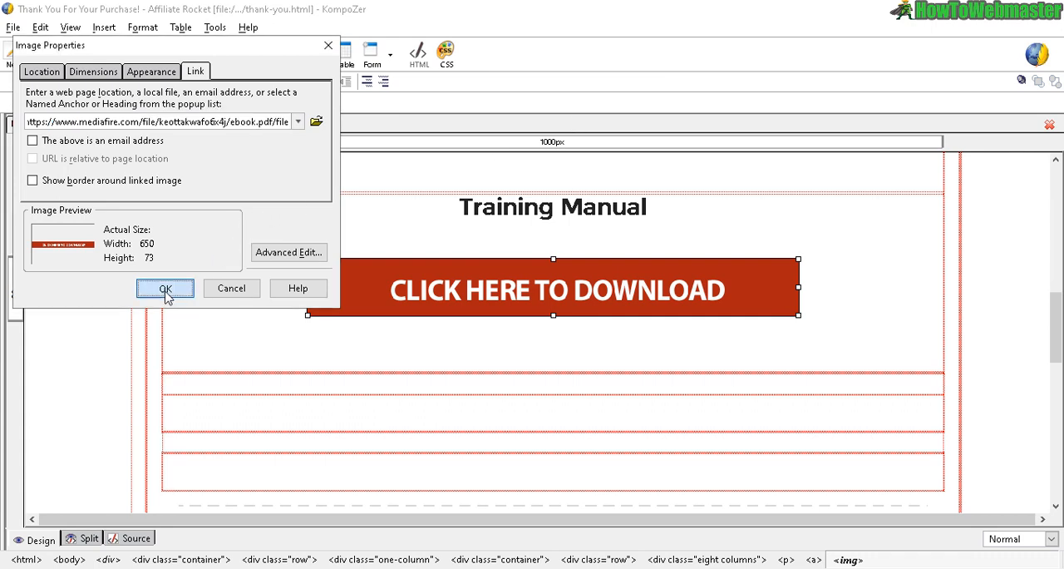
pyautogui.click(165, 288)
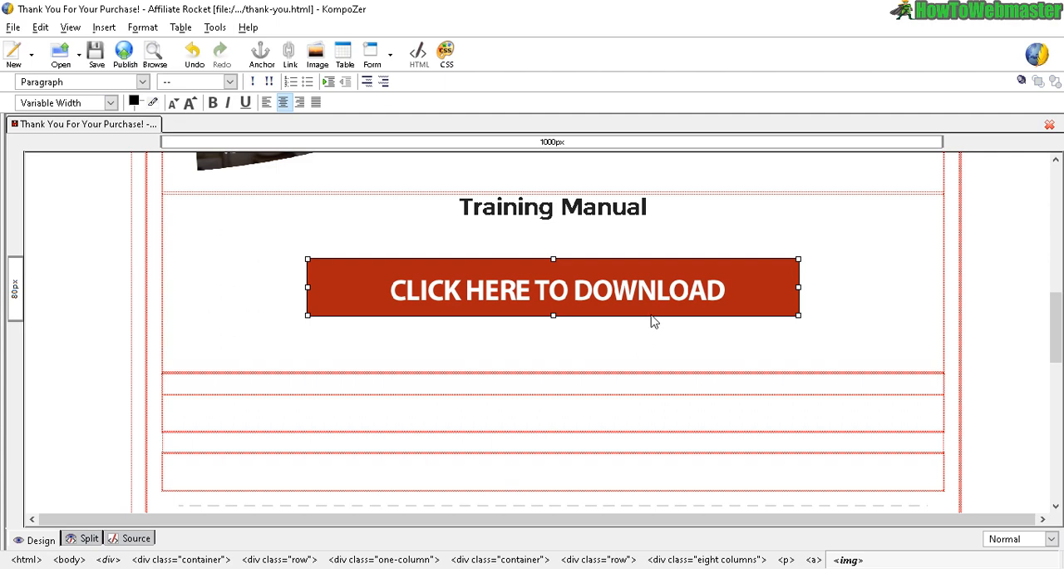
pyautogui.moveTo(693, 355)
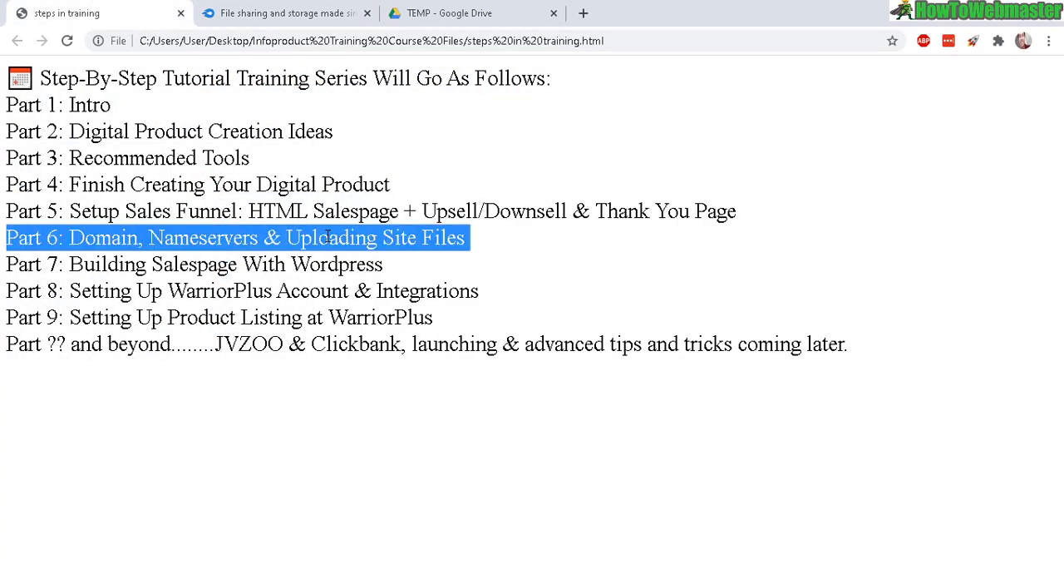
pyautogui.moveTo(462, 19)
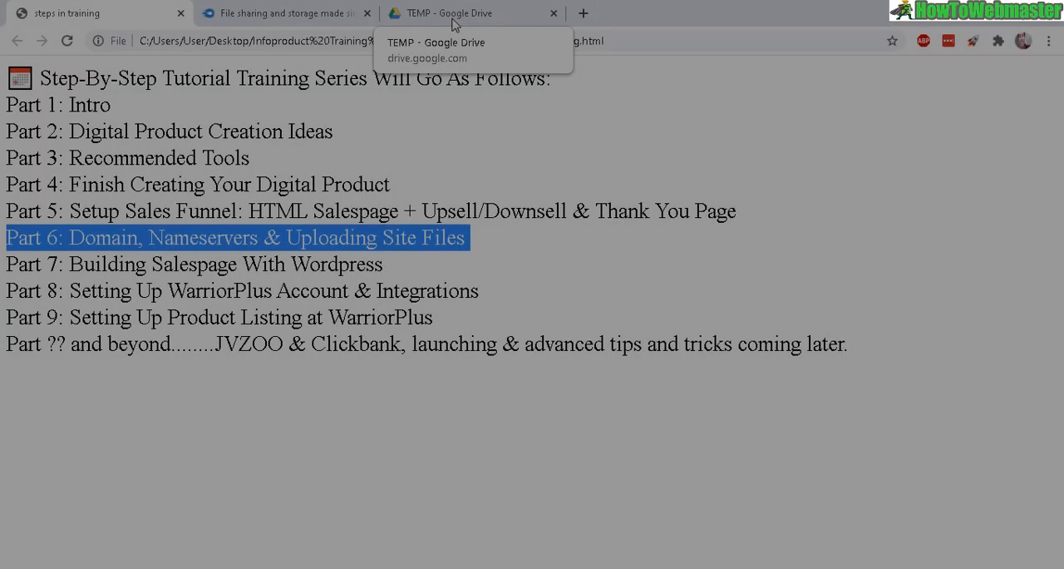
# Step: Upload ebook.pdf to the Google Drive TEMP folder and get its shareable link
pyautogui.click(465, 13)
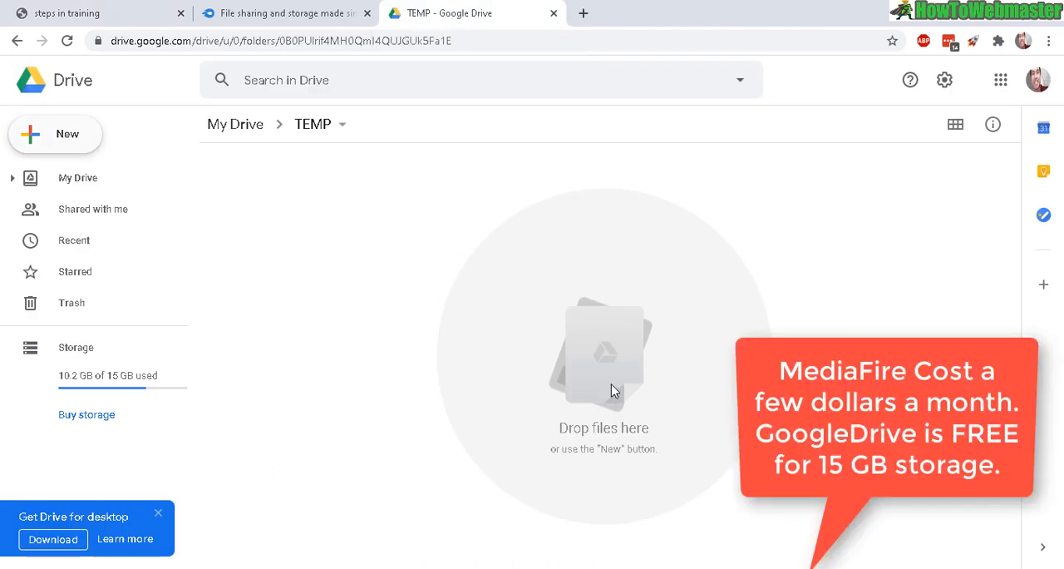
pyautogui.moveTo(239, 241)
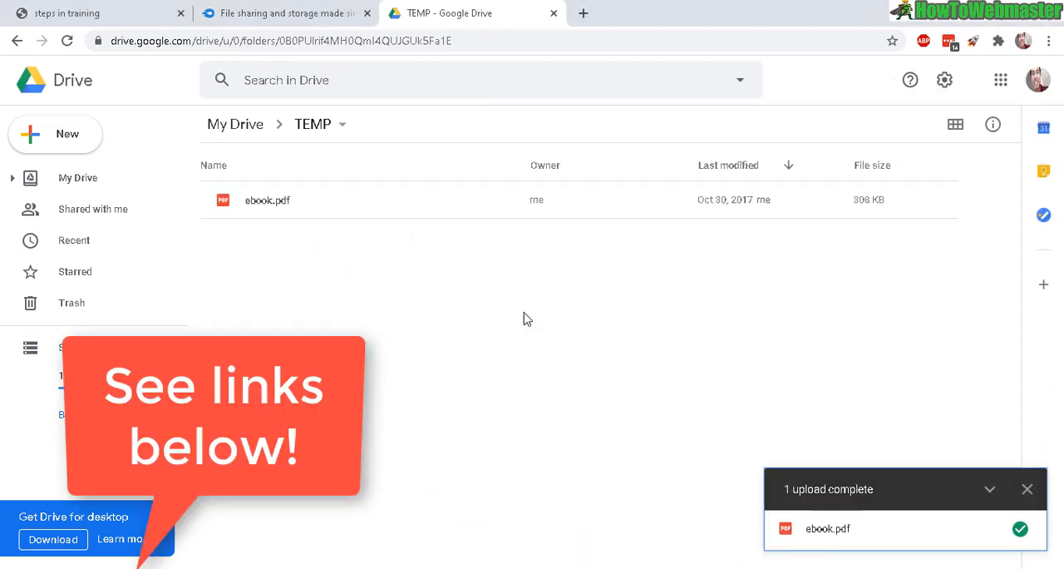
pyautogui.click(267, 200)
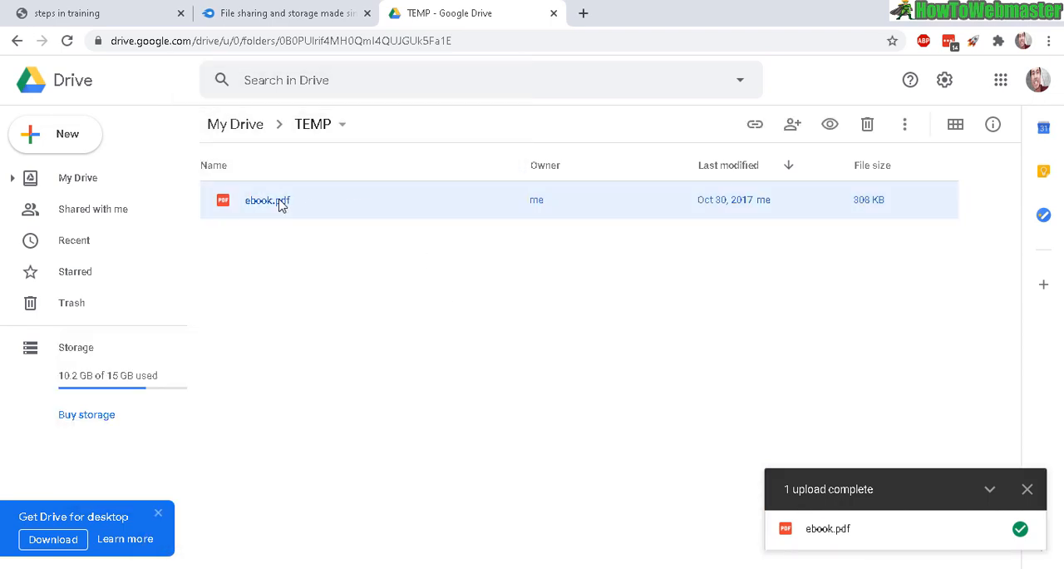
pyautogui.rightClick(266, 204)
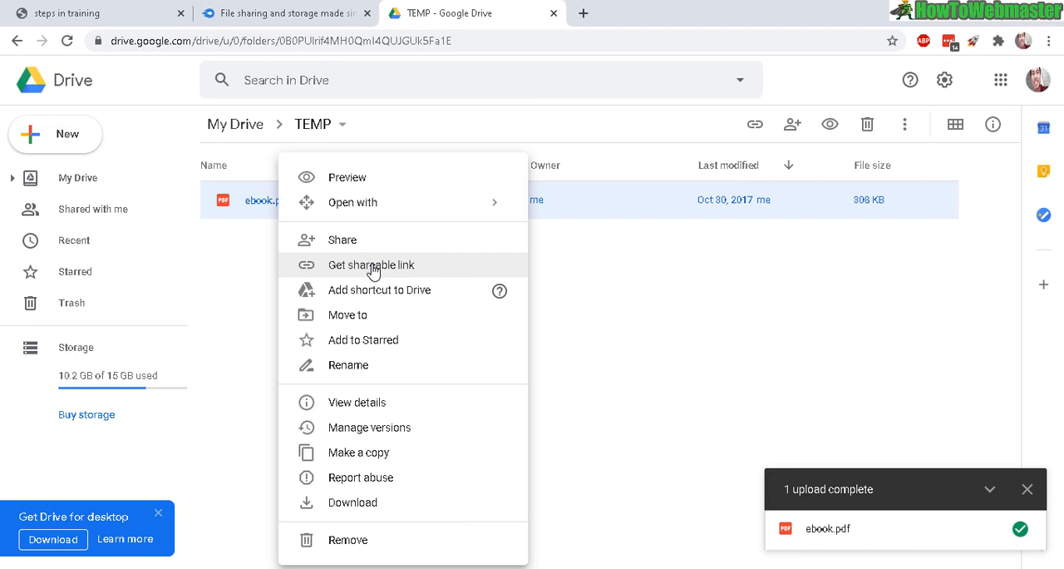
pyautogui.click(370, 264)
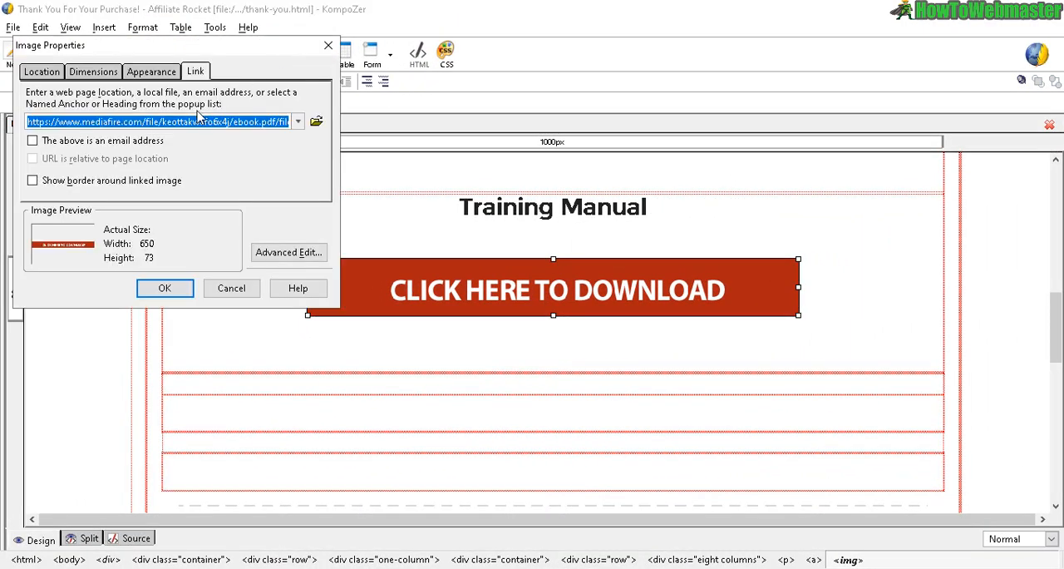
# Step: Paste the Google Drive link into the download button's URL field
pyautogui.rightClick(157, 122)
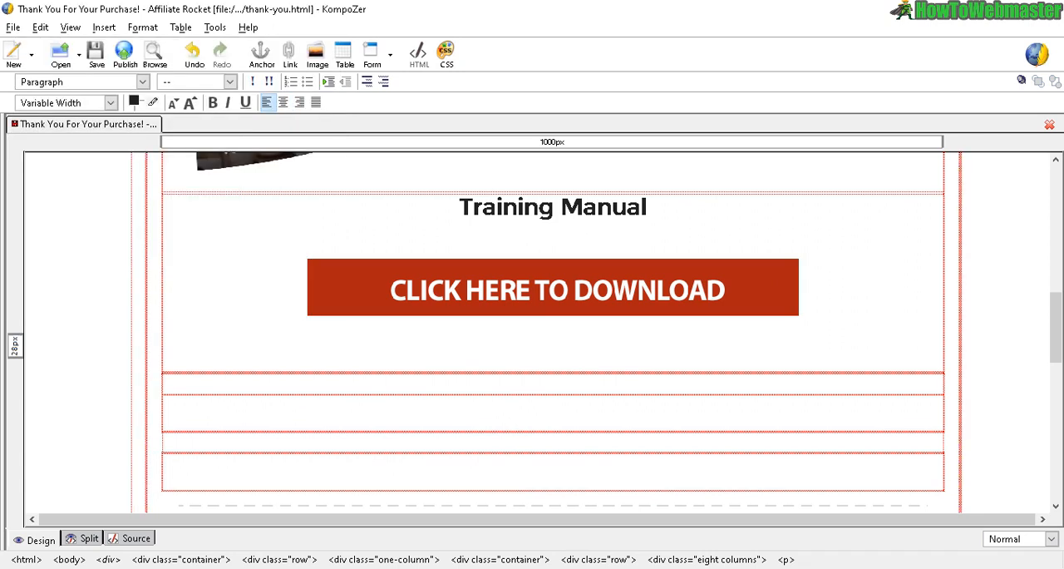
pyautogui.moveTo(649, 268)
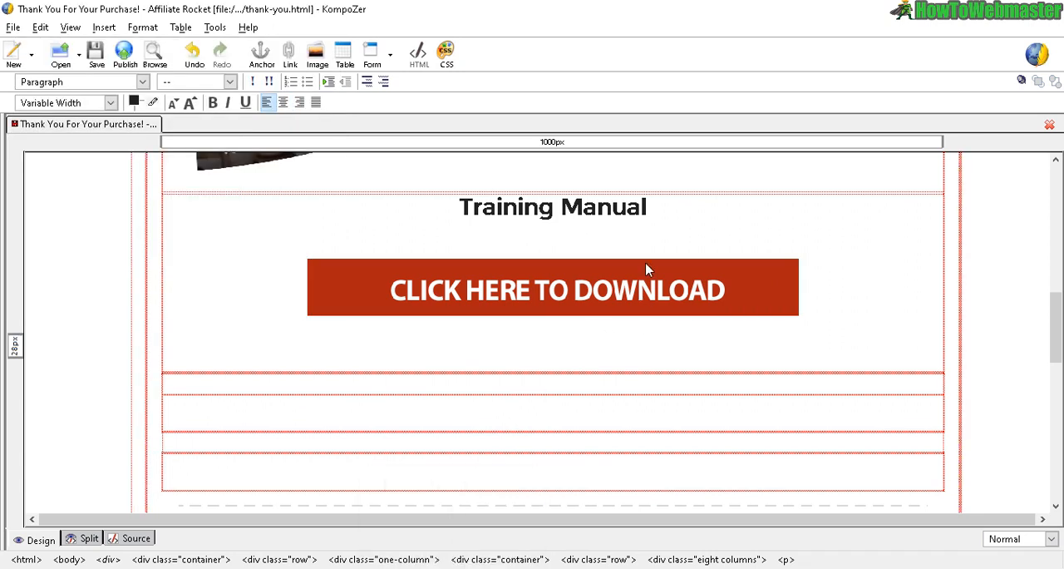
pyautogui.moveTo(663, 364)
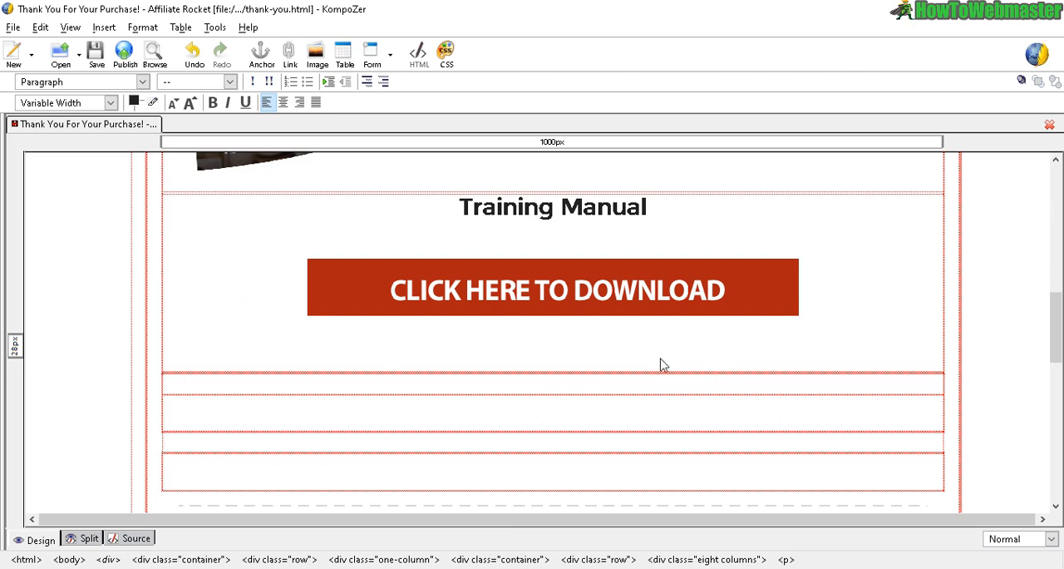